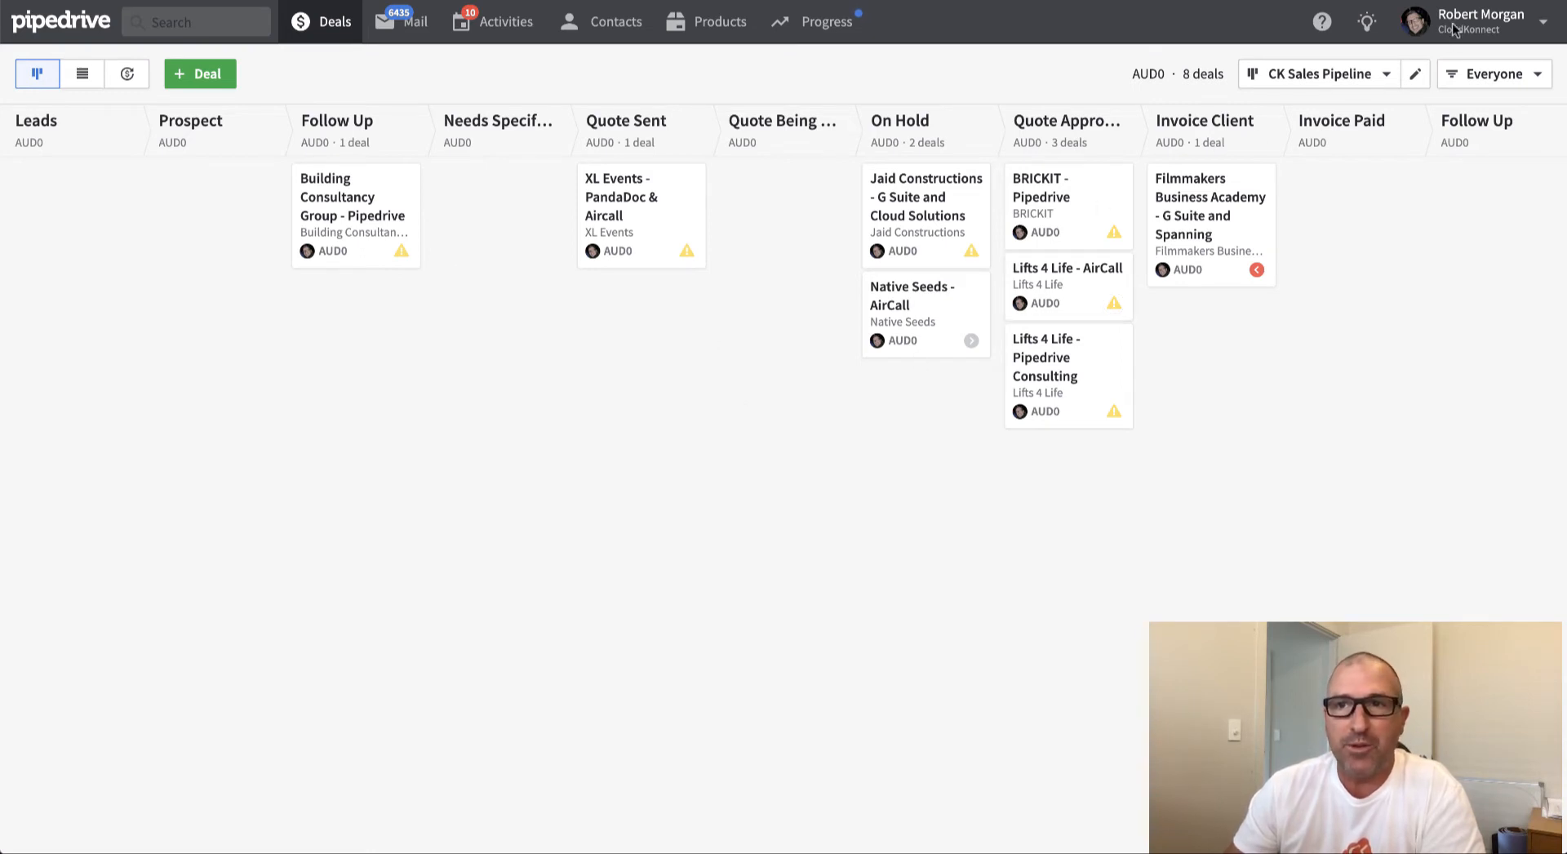
# Show the account and company options list from the profile name at top right.
pyautogui.click(1481, 18)
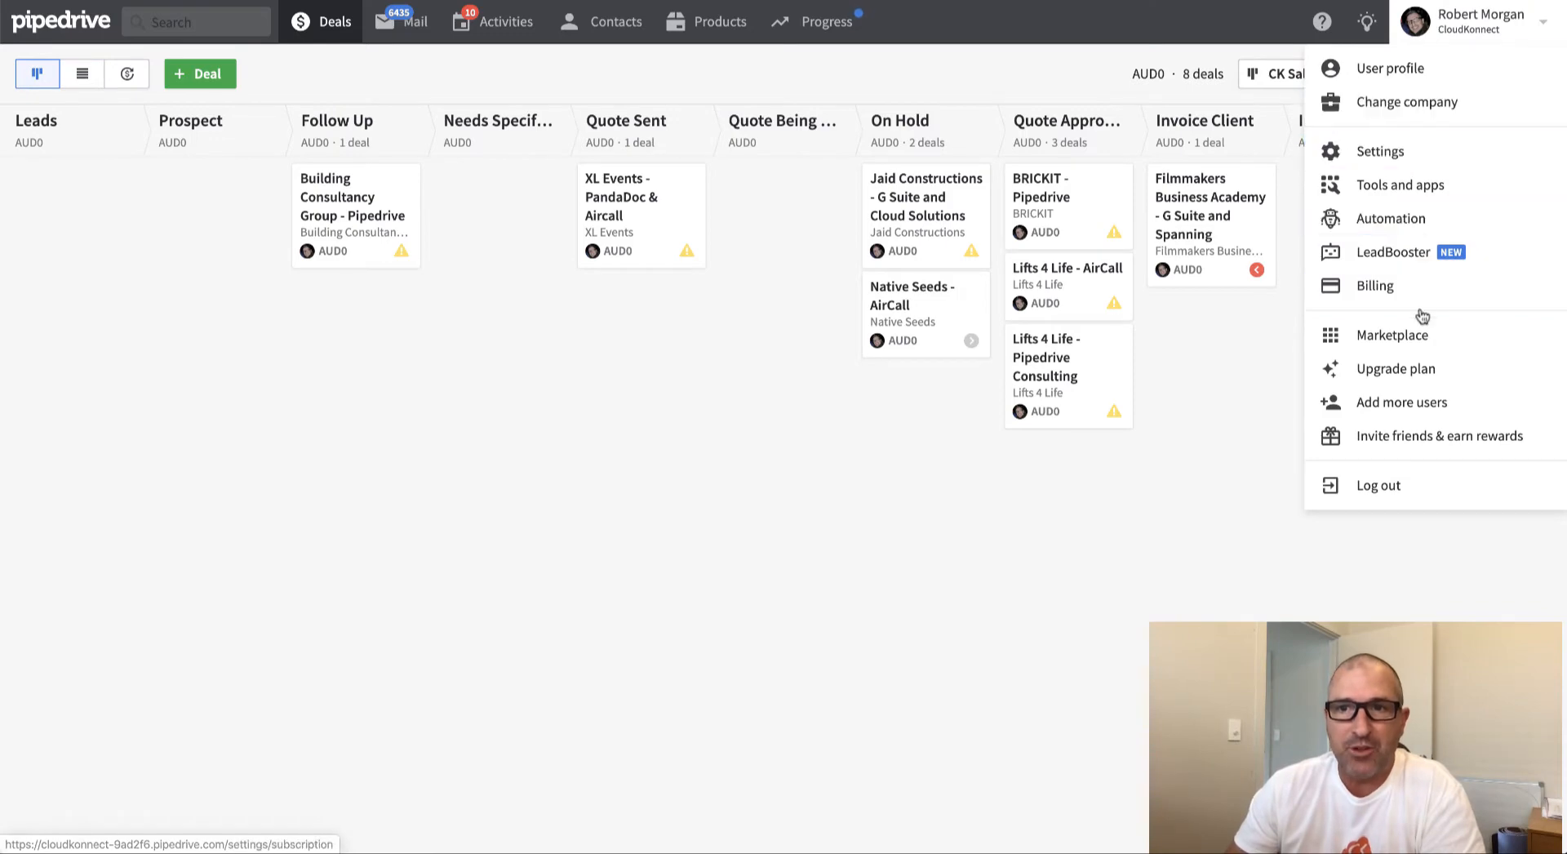
pyautogui.moveTo(1404, 406)
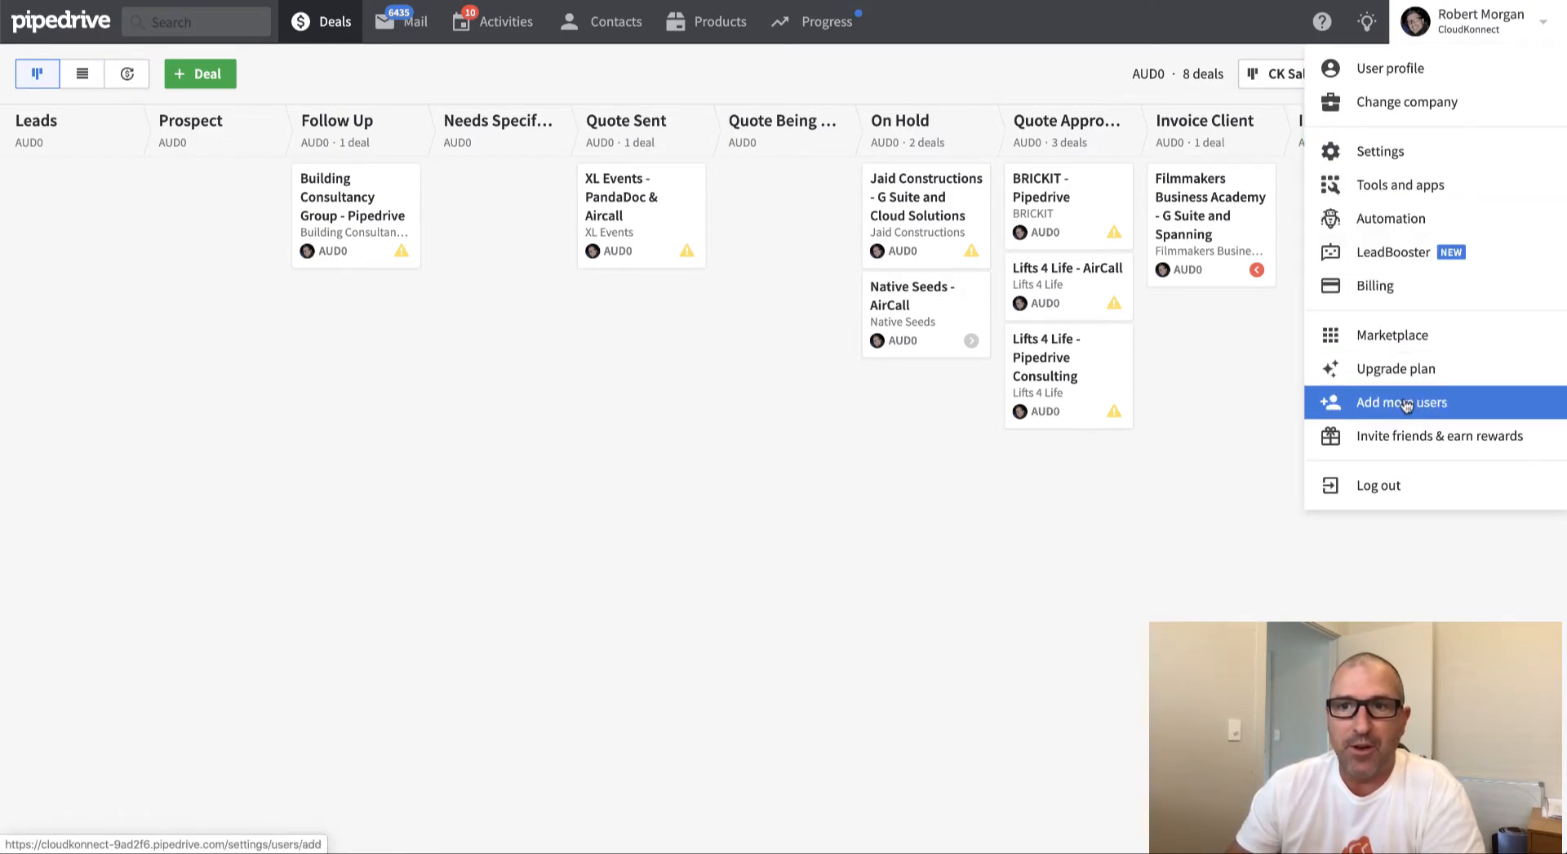
# Choose 'Add more users' to reach the Manage users page with two active admins.
pyautogui.click(1401, 403)
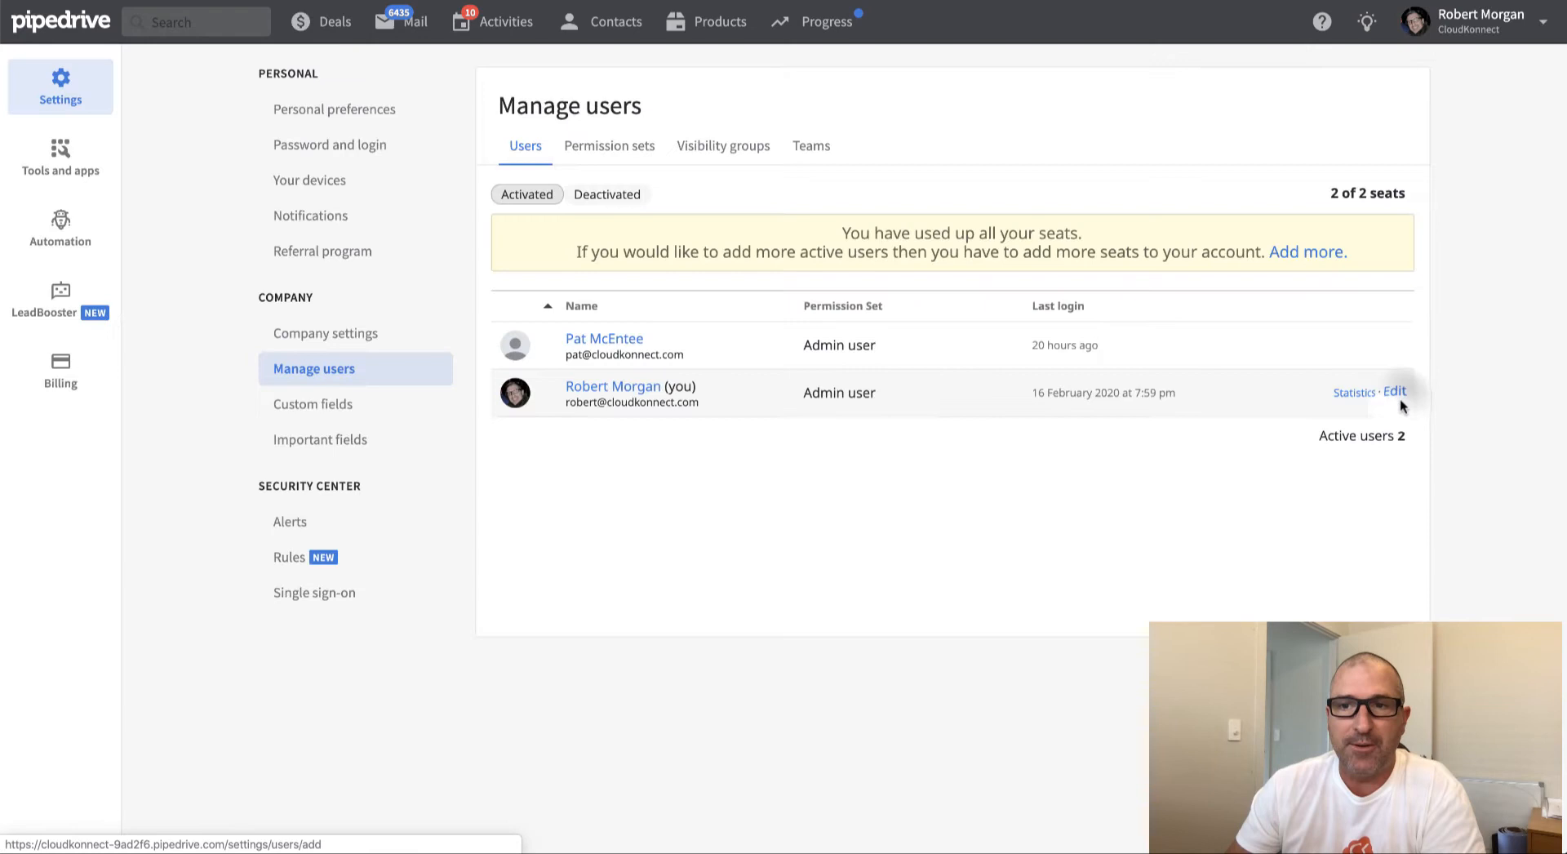
pyautogui.moveTo(608, 127)
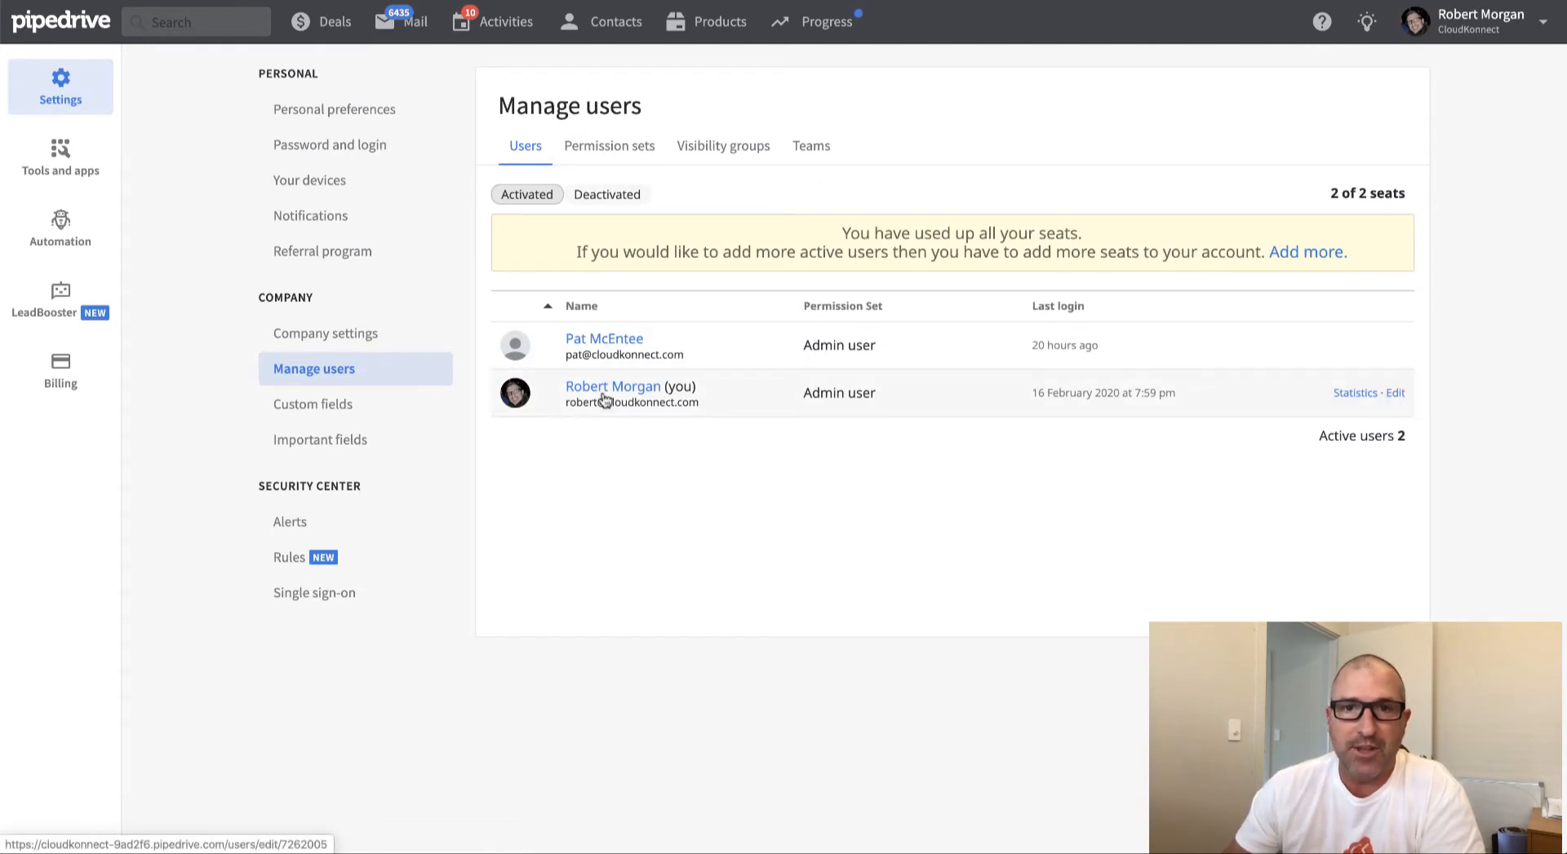
pyautogui.moveTo(712, 348)
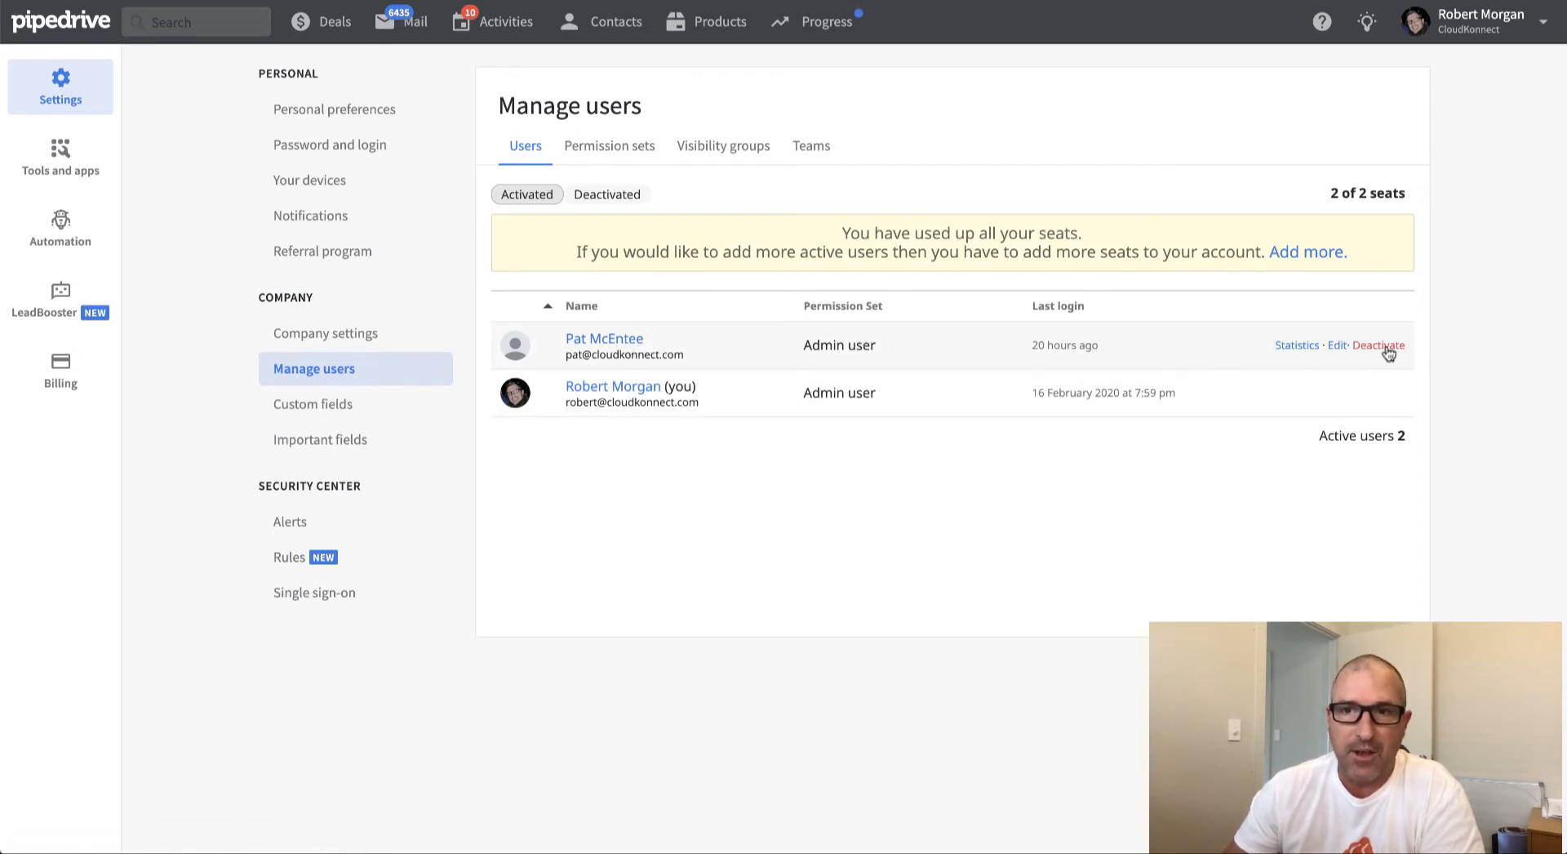
pyautogui.moveTo(1388, 351)
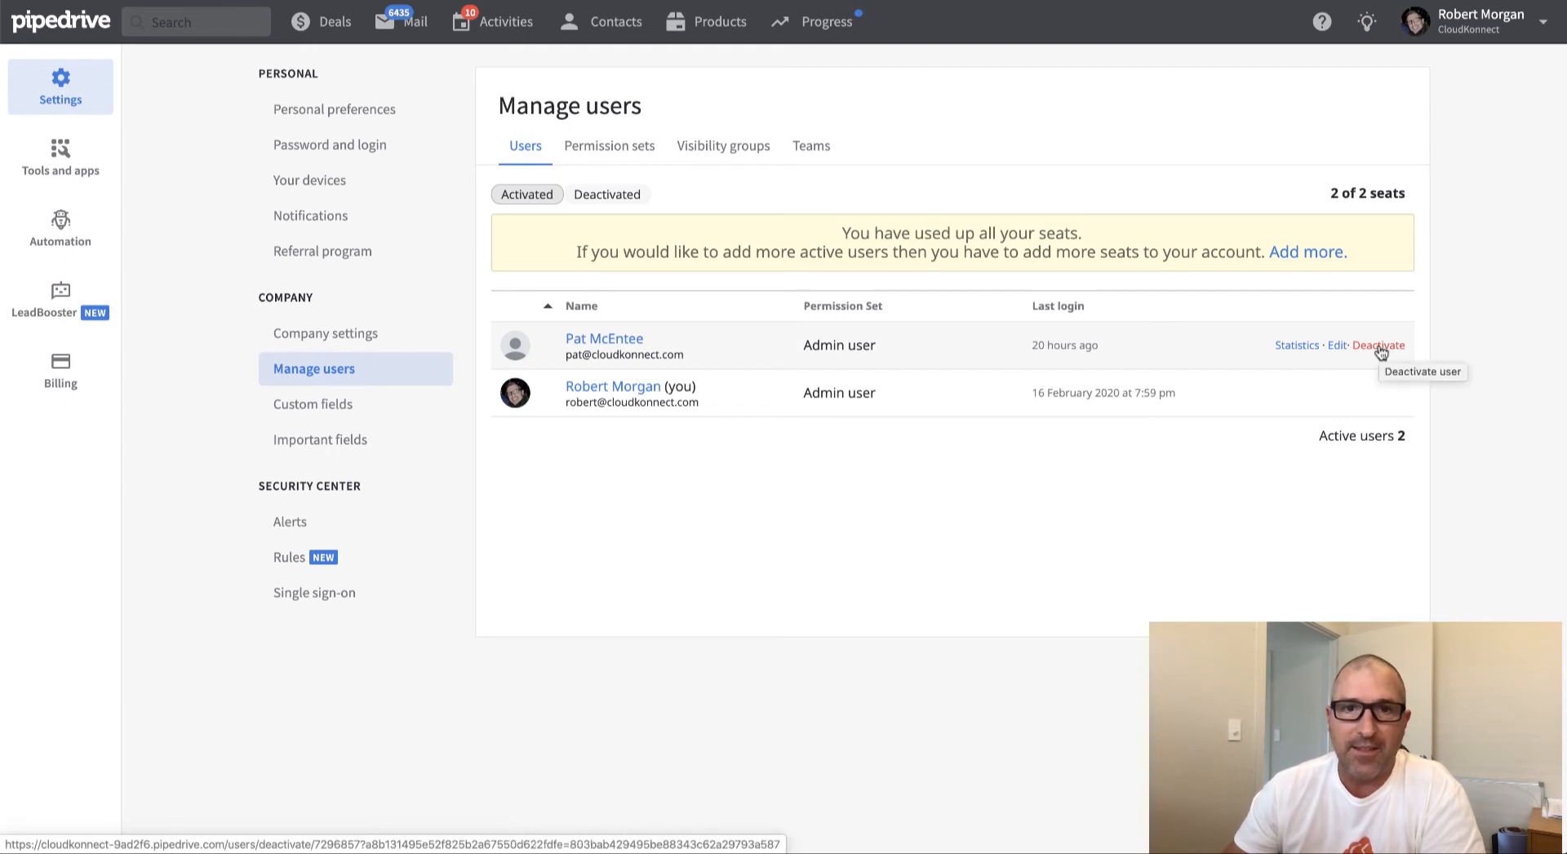
pyautogui.moveTo(885, 353)
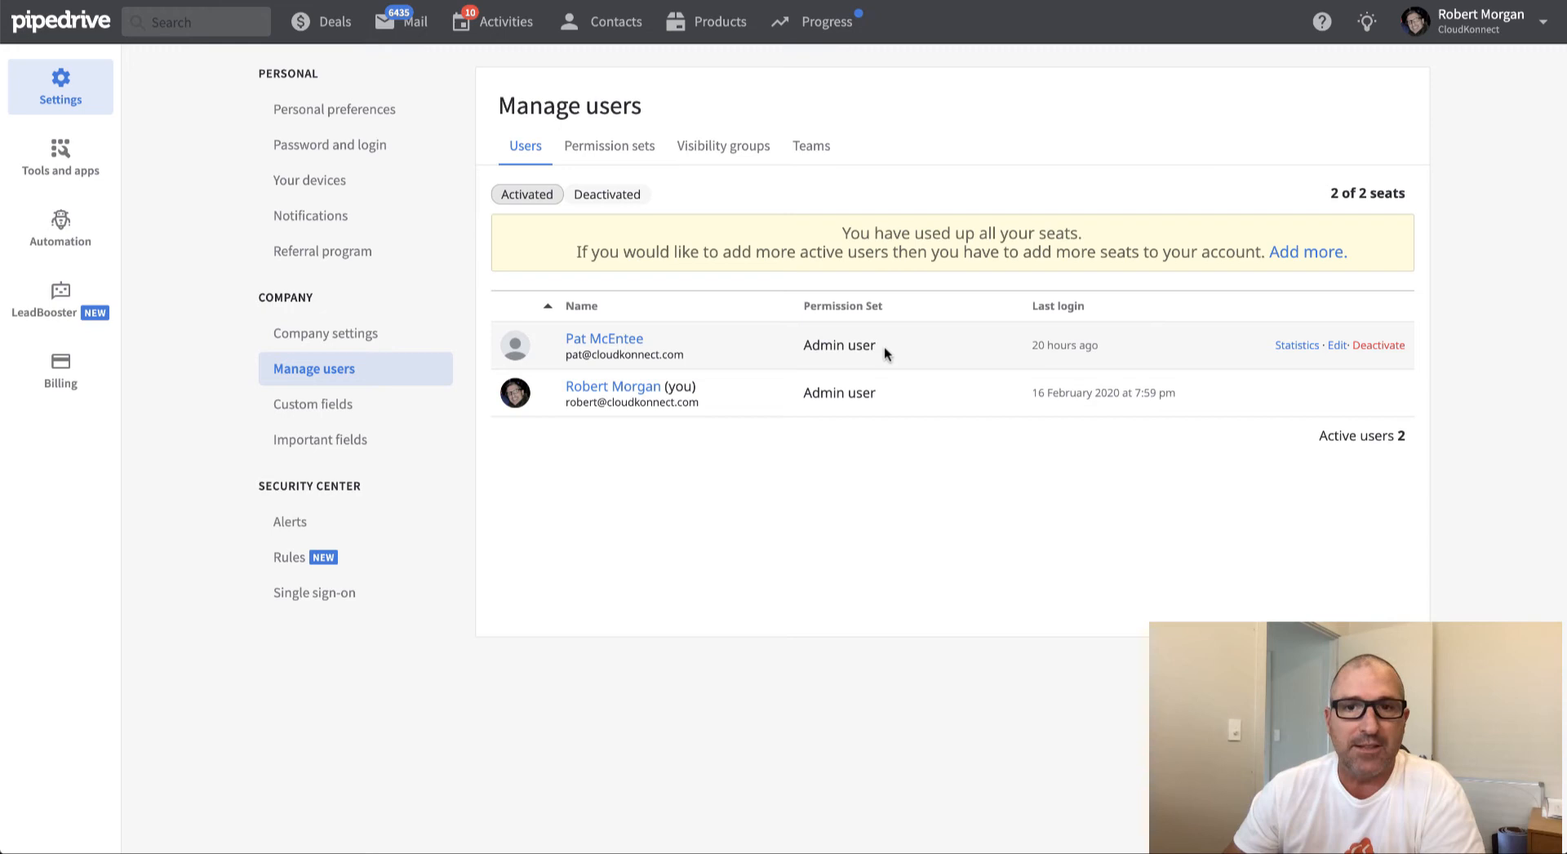
pyautogui.moveTo(843, 235)
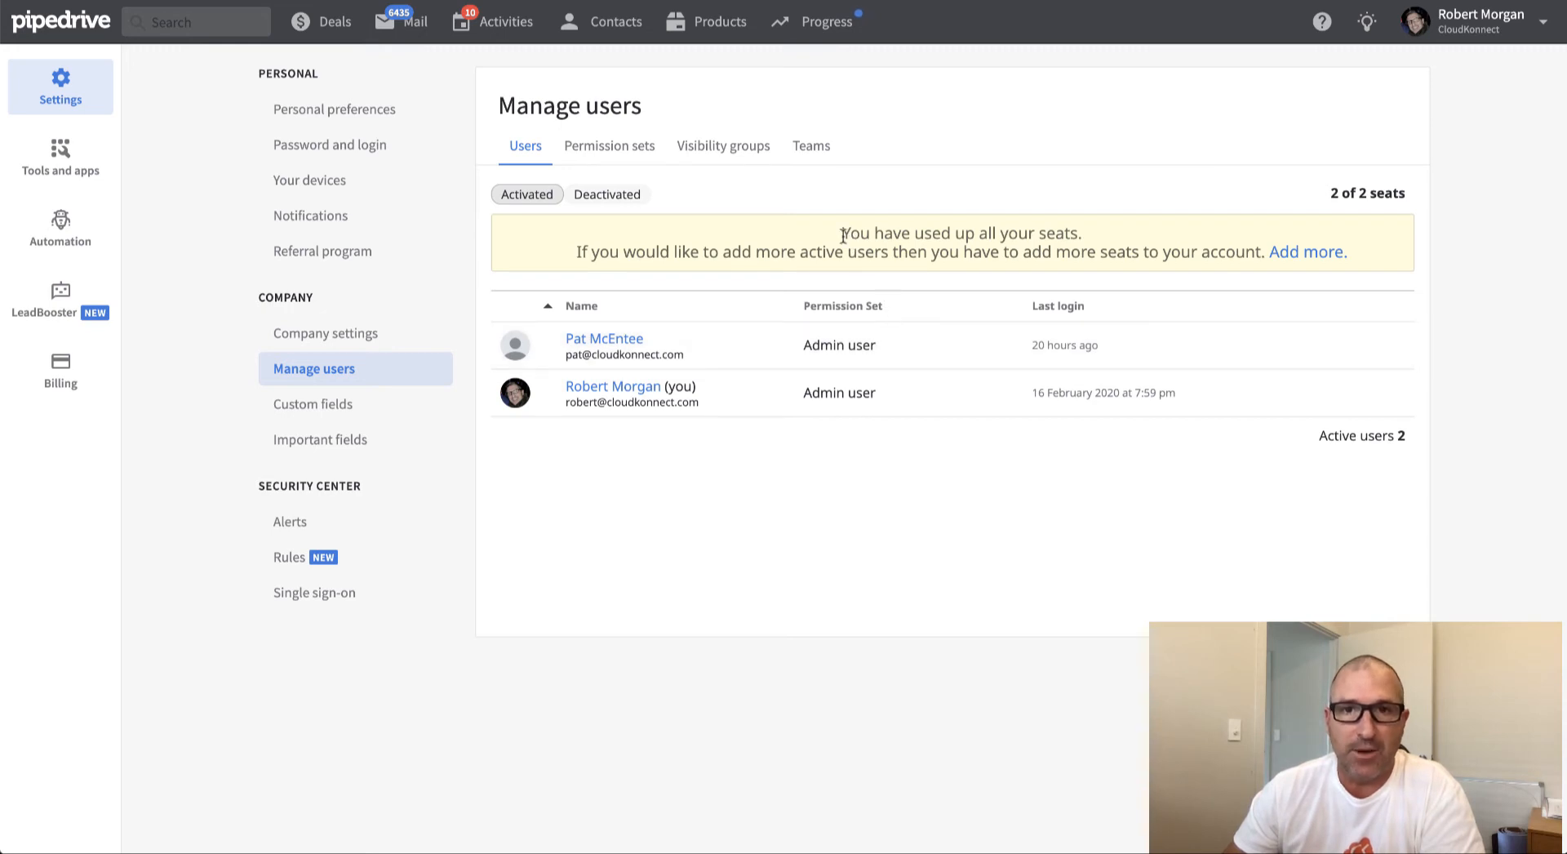
pyautogui.moveTo(614, 260)
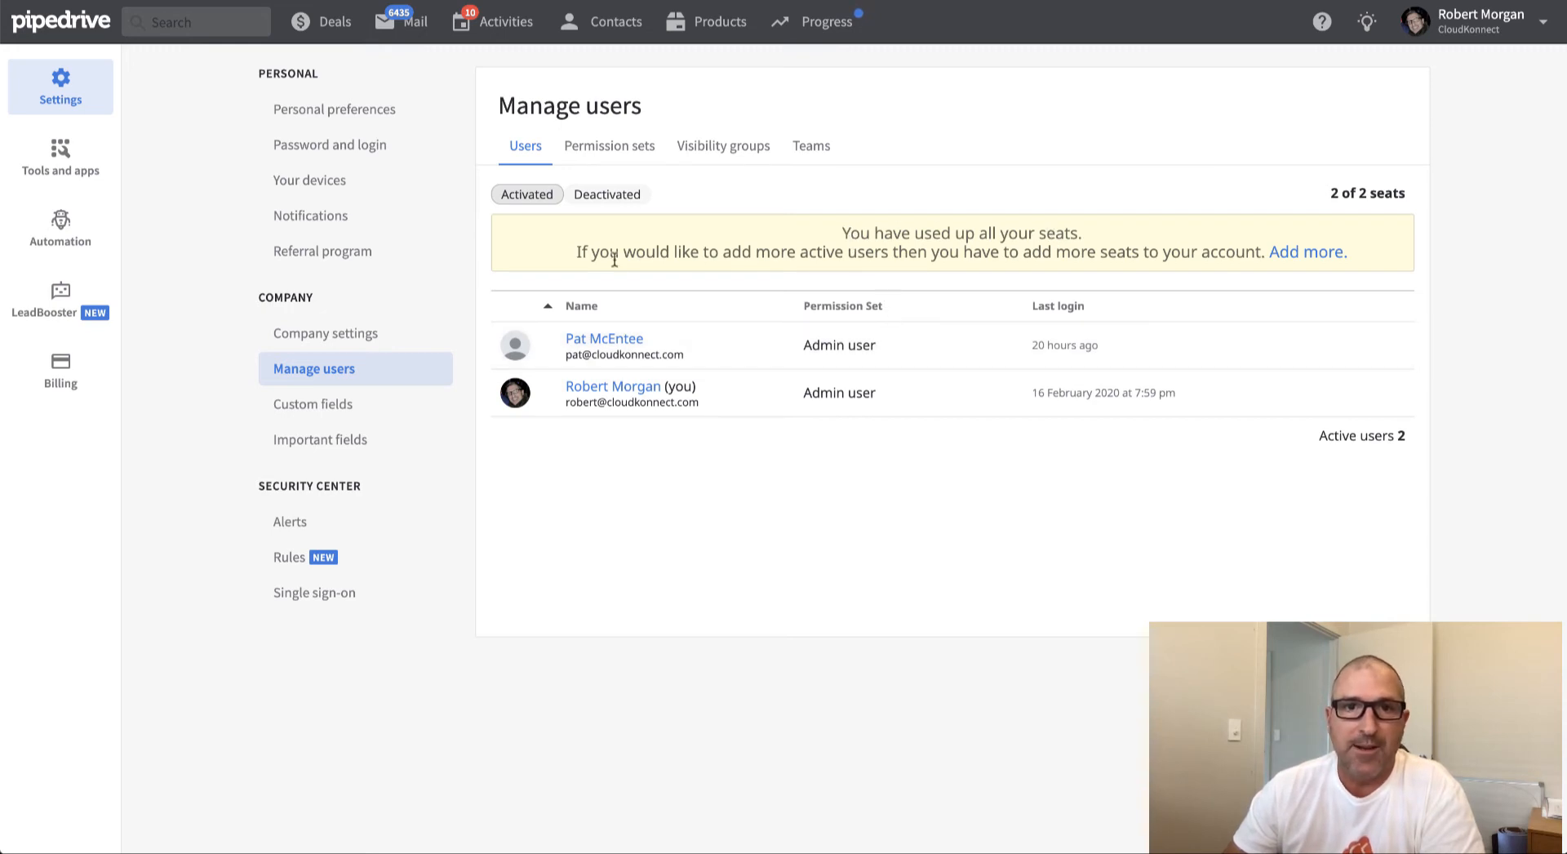
pyautogui.moveTo(983, 260)
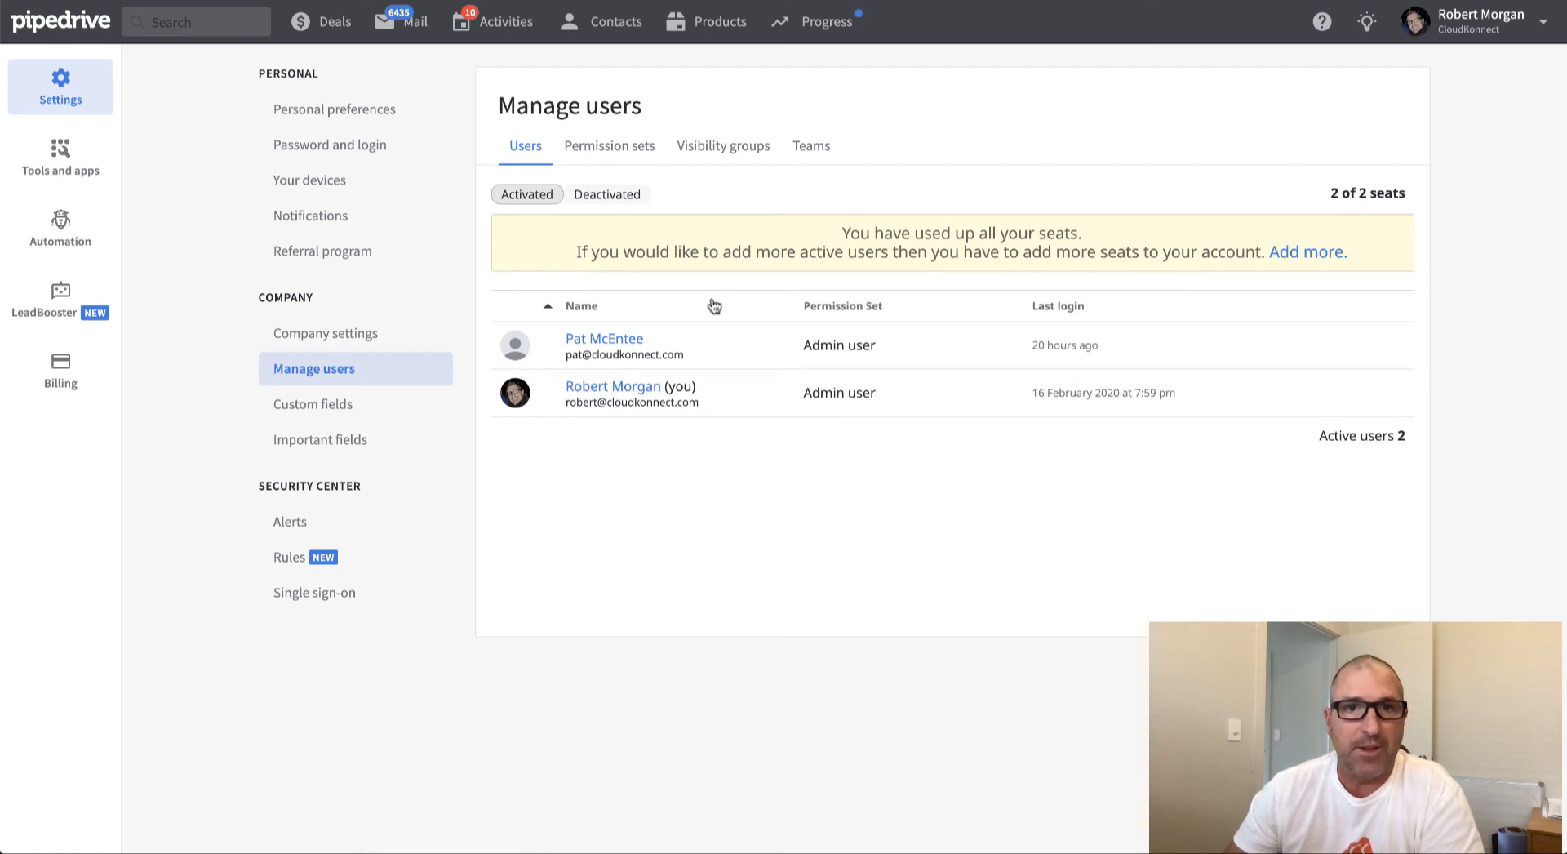
pyautogui.moveTo(663, 284)
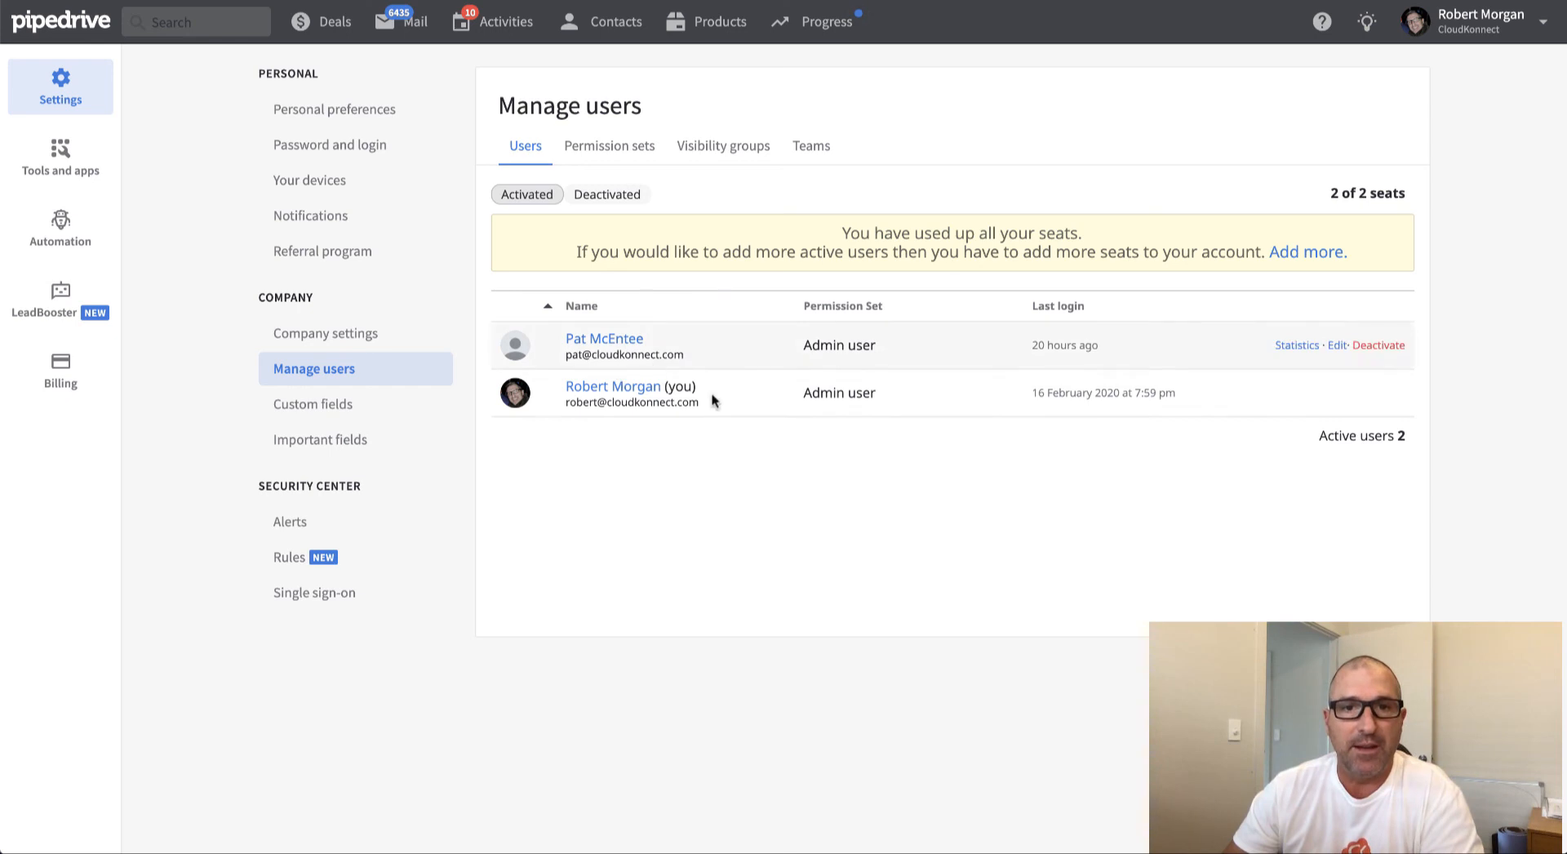
pyautogui.moveTo(954, 202)
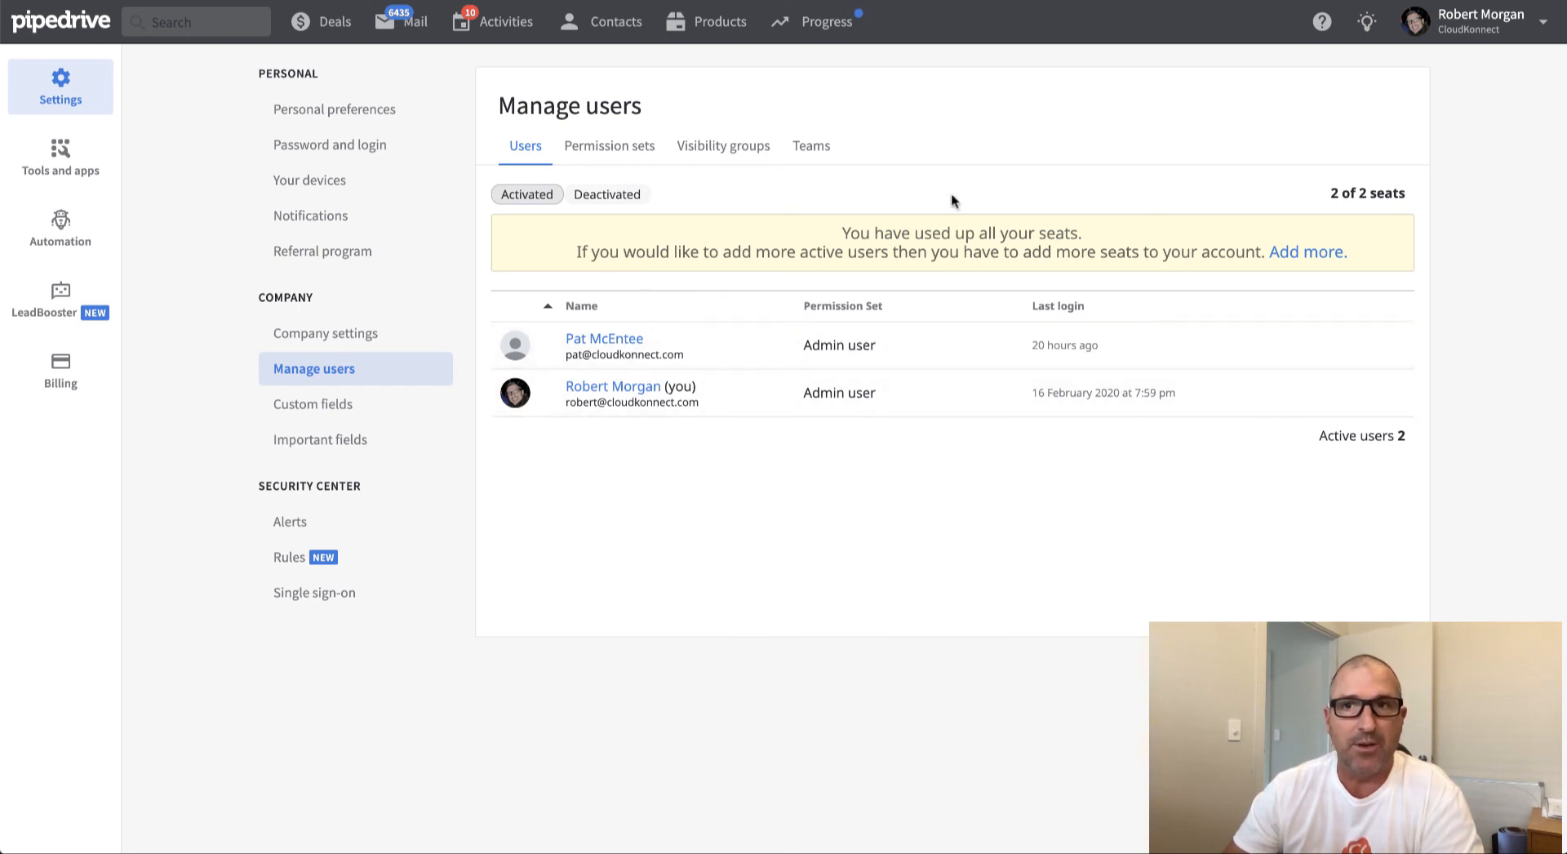